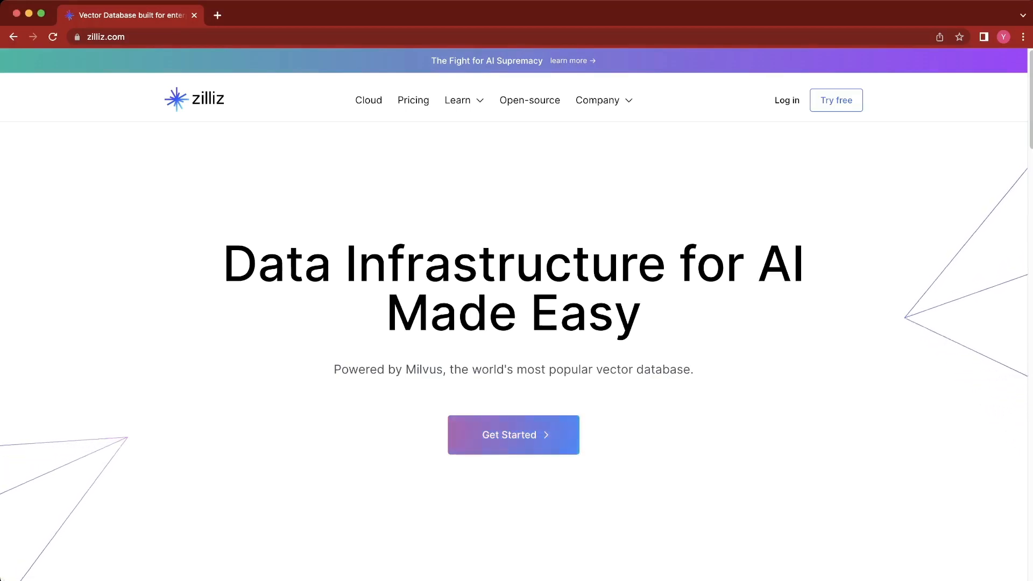
{"action": "mouse_move", "coordinate": [513, 435]}
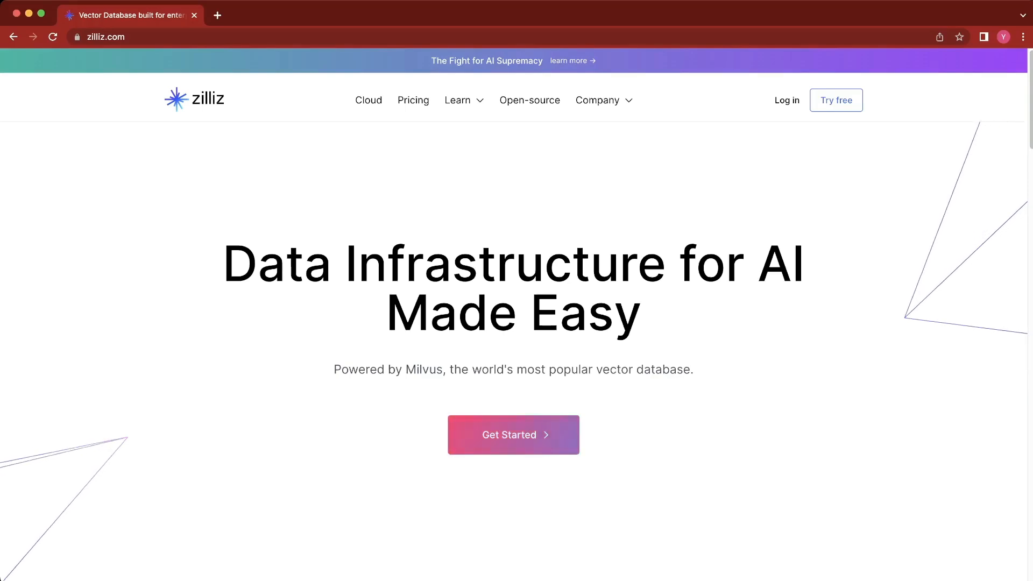
{"action": "mouse_move", "coordinate": [514, 435]}
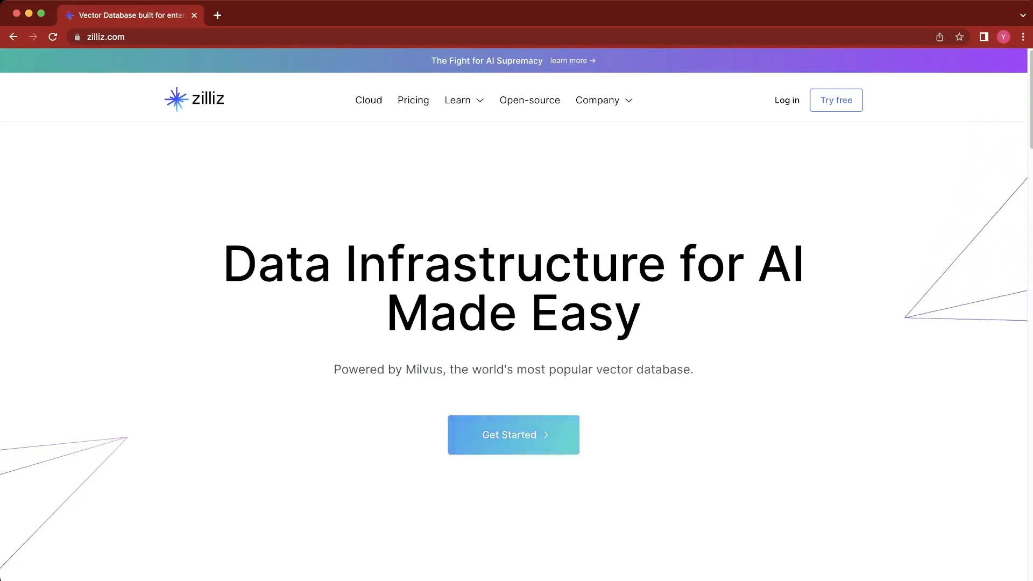
{"action": "mouse_move", "coordinate": [514, 435]}
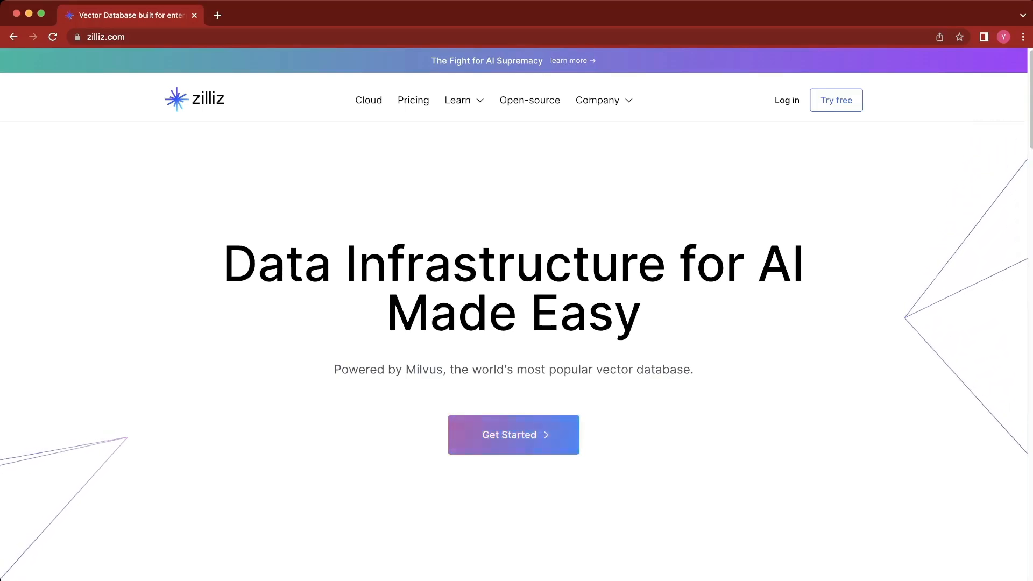
{"action": "mouse_move", "coordinate": [514, 435]}
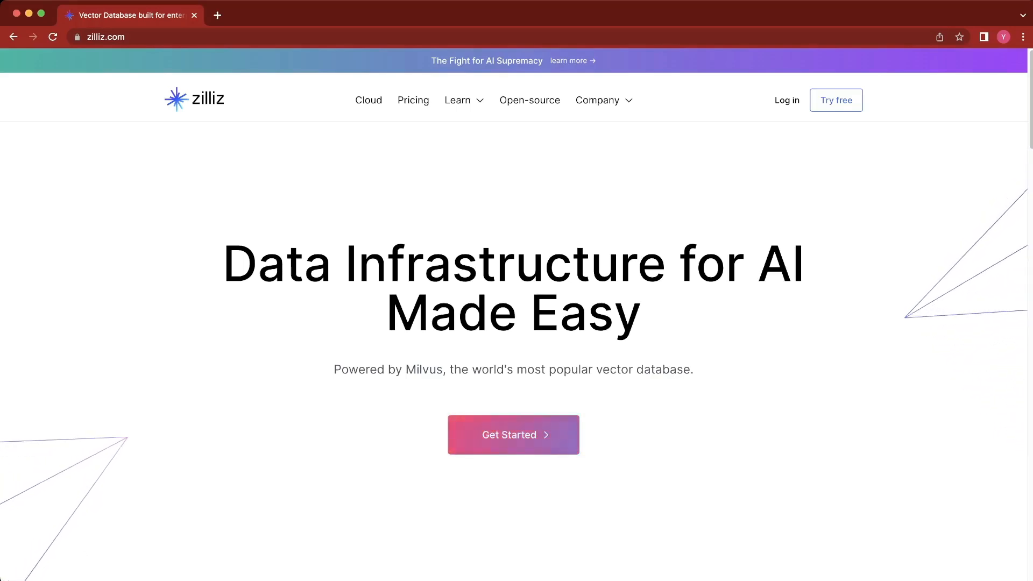
{"action": "mouse_move", "coordinate": [513, 435]}
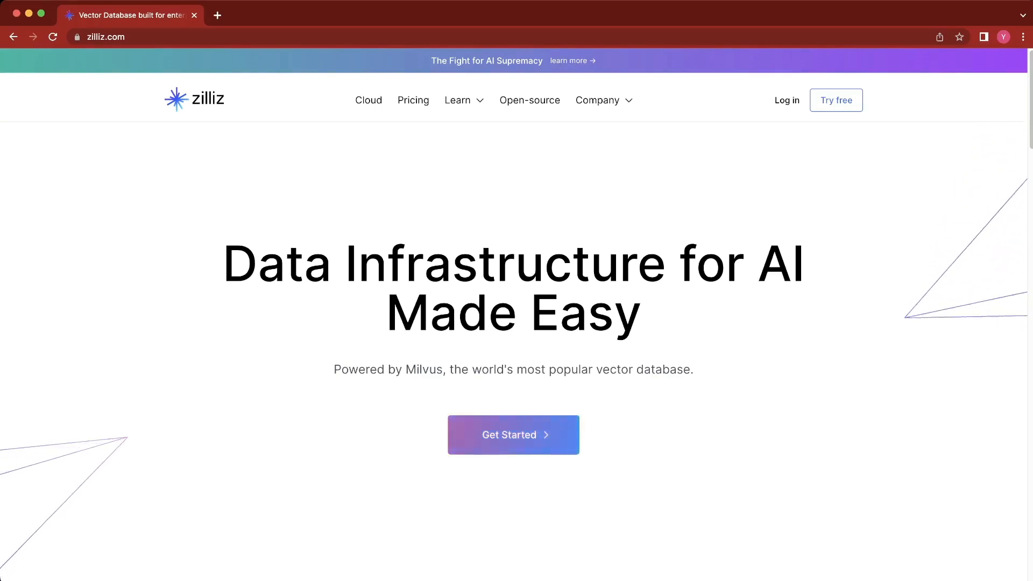
{"action": "mouse_move", "coordinate": [513, 434]}
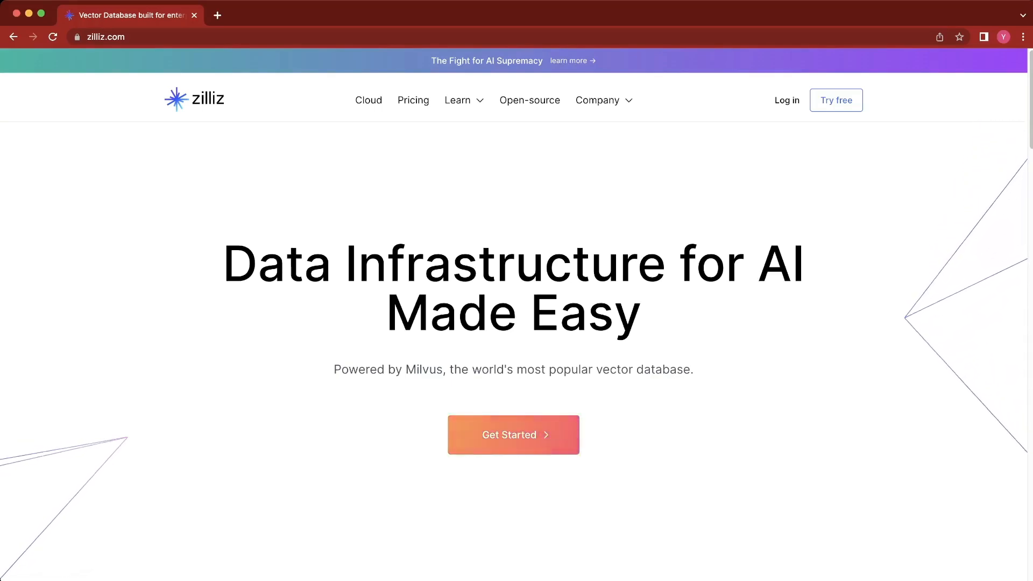
{"action": "mouse_move", "coordinate": [513, 435]}
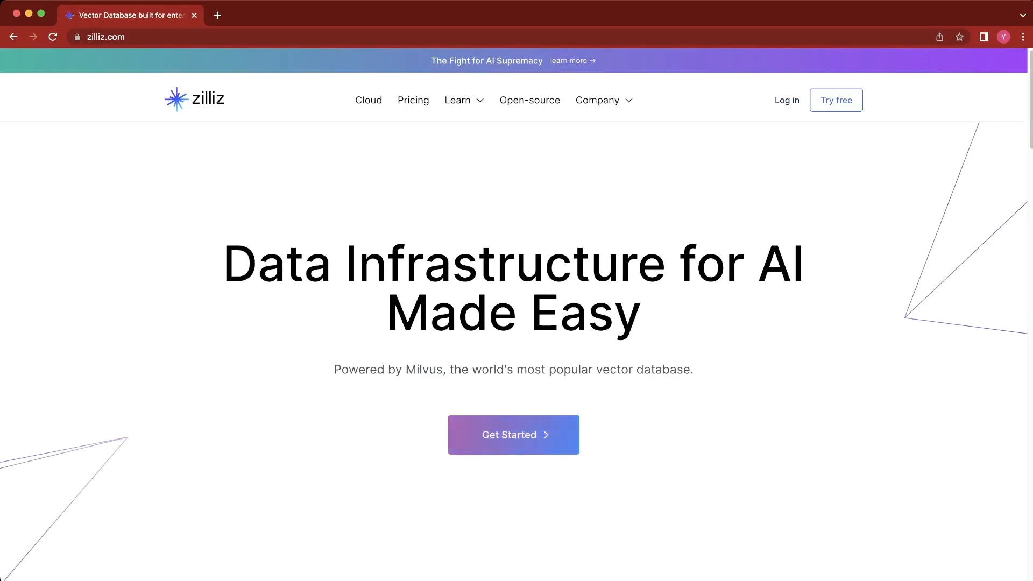
Log in, confirm Default is the only project, and open its databases page
{"action": "left_click", "coordinate": [513, 434]}
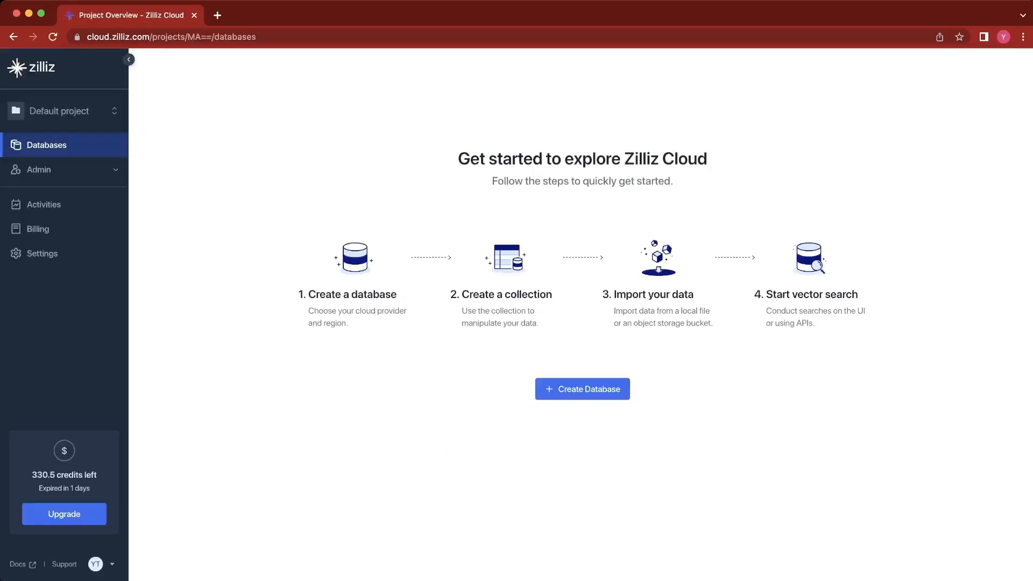
{"action": "left_click", "coordinate": [63, 111]}
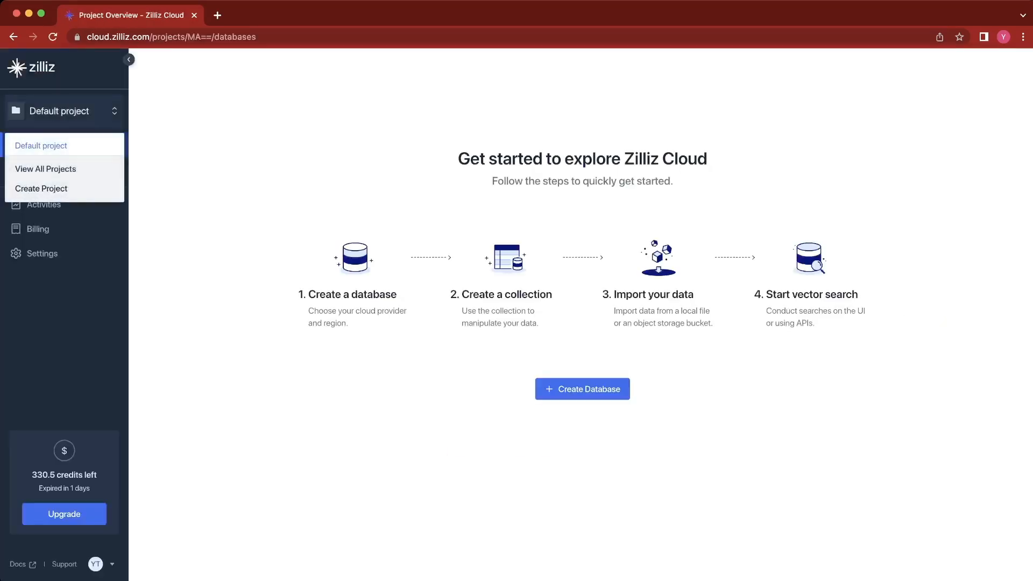
{"action": "left_click", "coordinate": [45, 169]}
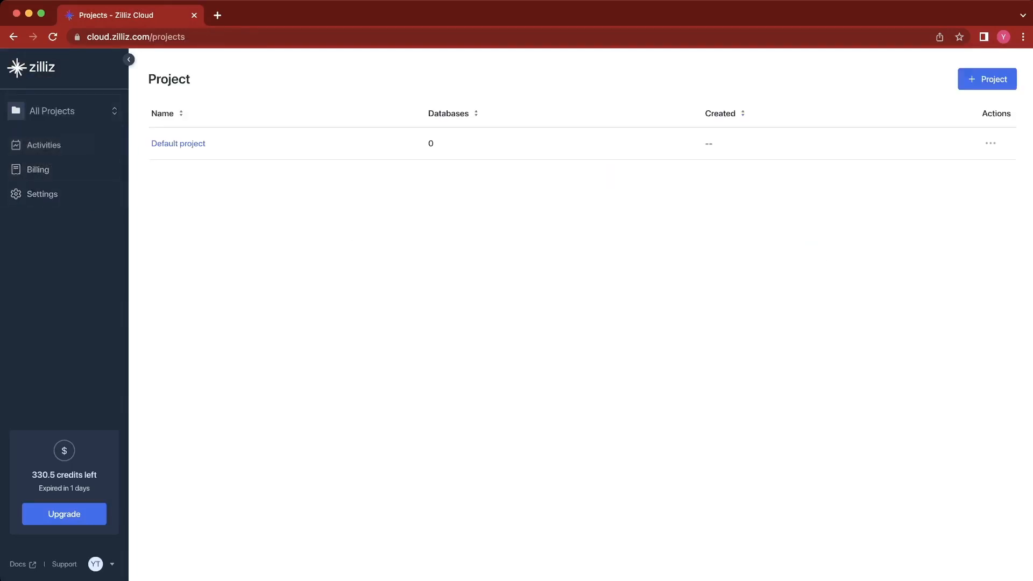
{"action": "left_click", "coordinate": [179, 143]}
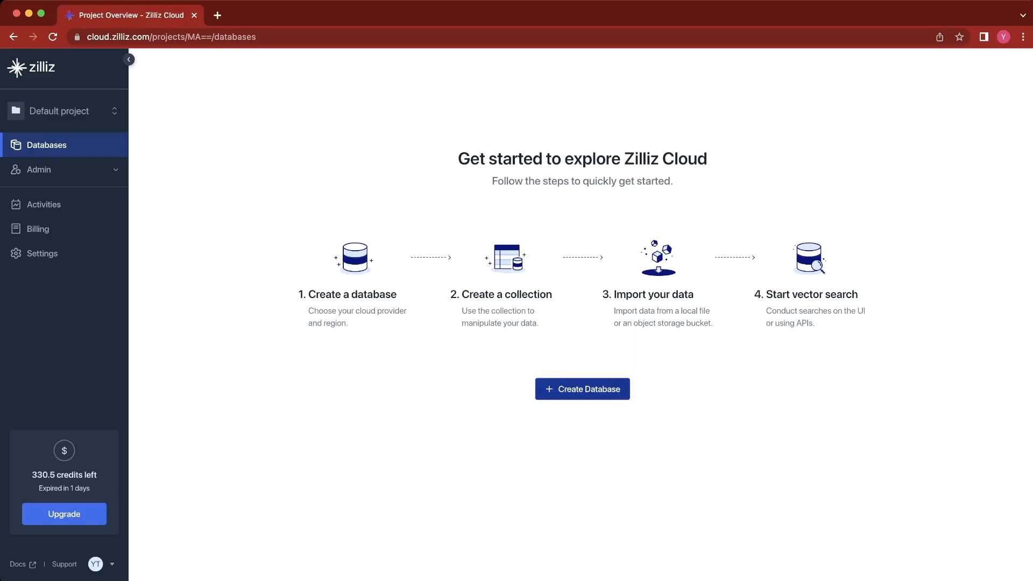
Create a 1 CU AWS us-west-2 database named 'asdf' with a password
{"action": "left_click", "coordinate": [582, 389]}
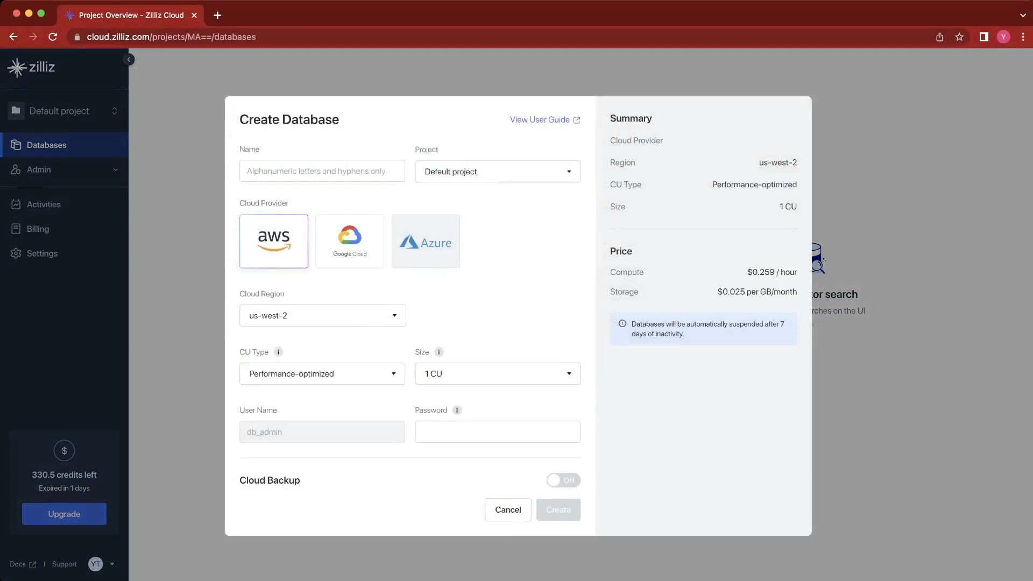
{"action": "left_click", "coordinate": [322, 171]}
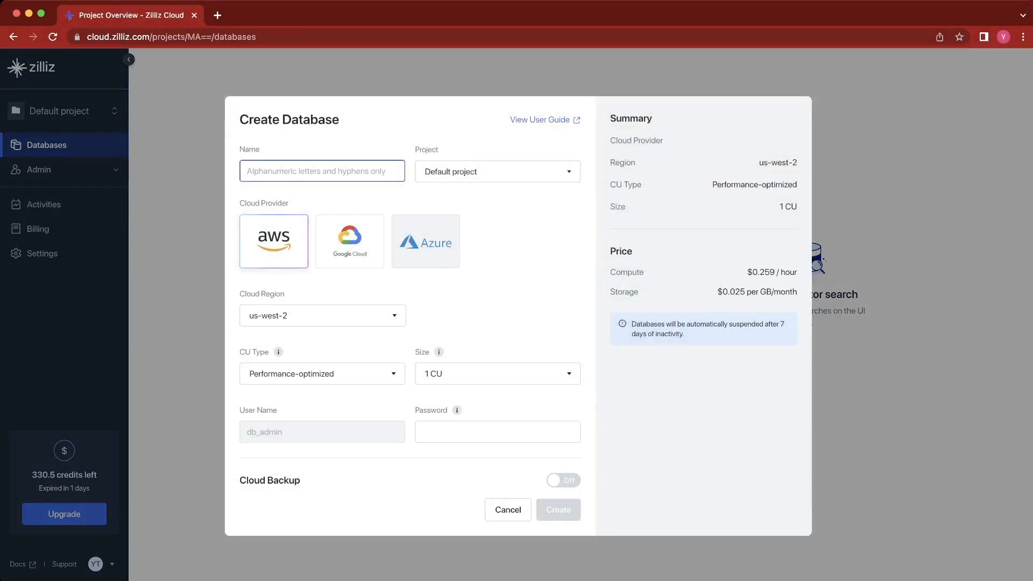
{"action": "type", "text": "asdf"}
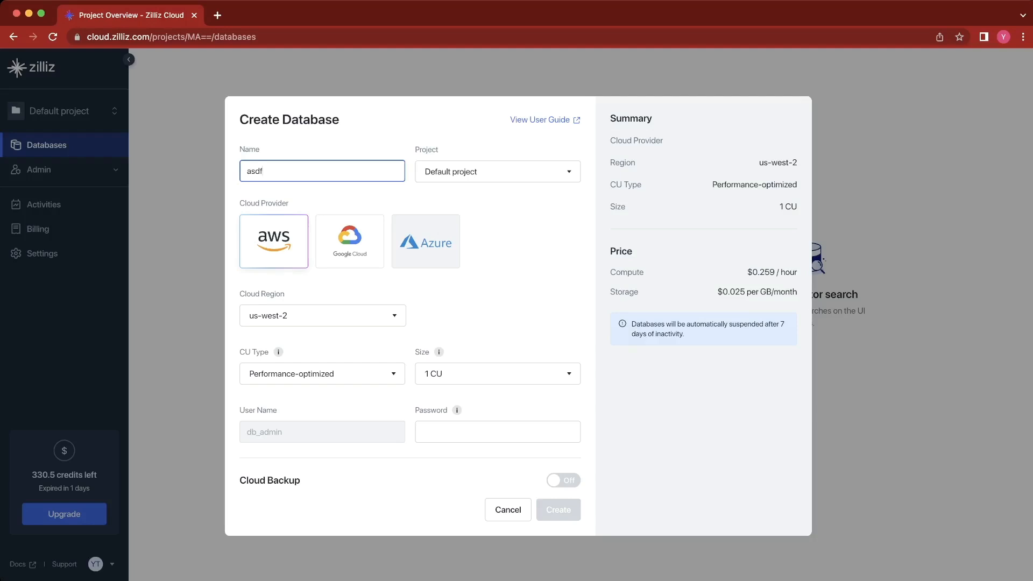
{"action": "left_click", "coordinate": [498, 432]}
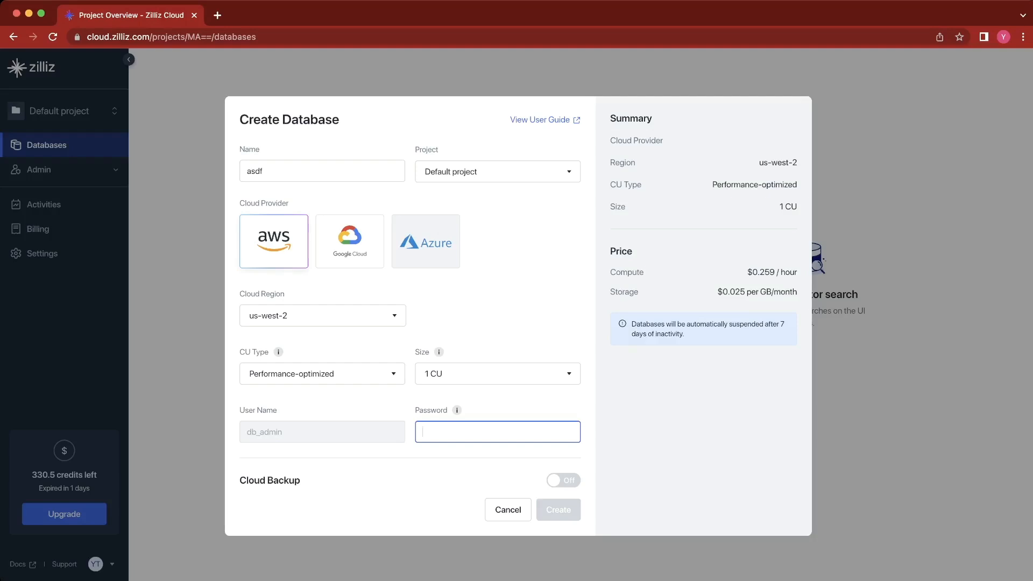
{"action": "type", "text": "•••"}
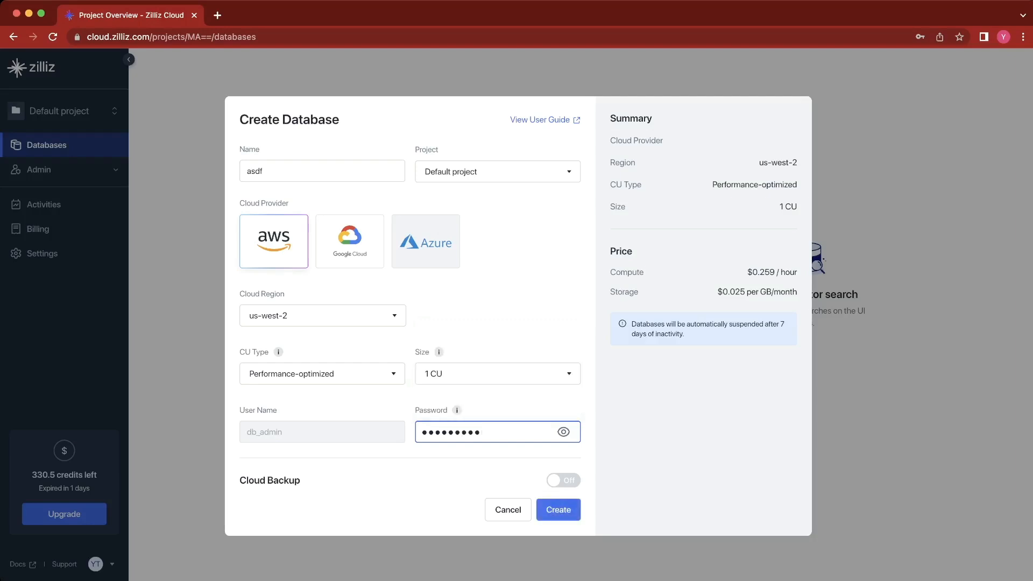
{"action": "left_click", "coordinate": [559, 510]}
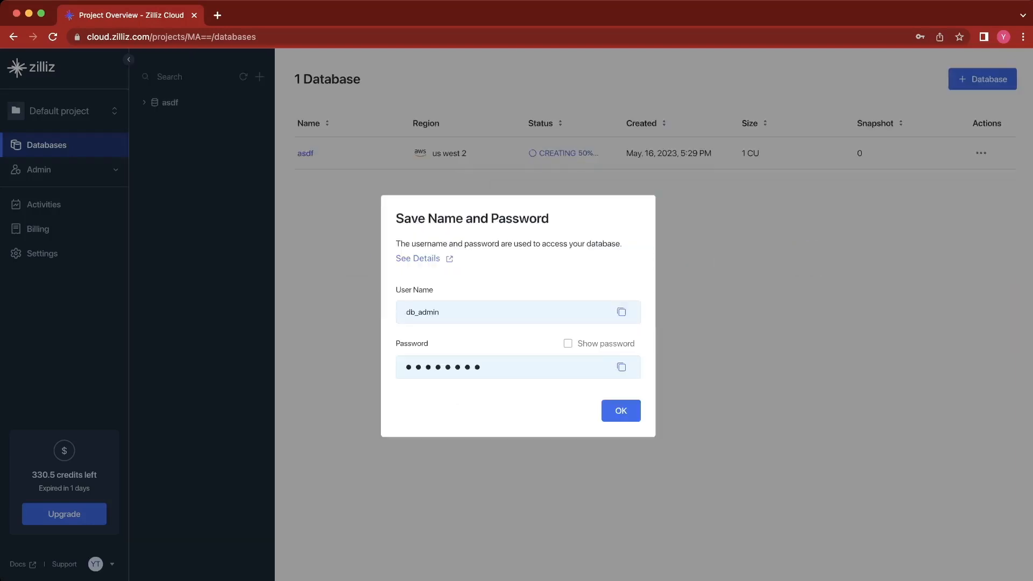
Dismiss the credentials notice and open the asdf database's Collections page
{"action": "left_click", "coordinate": [621, 411]}
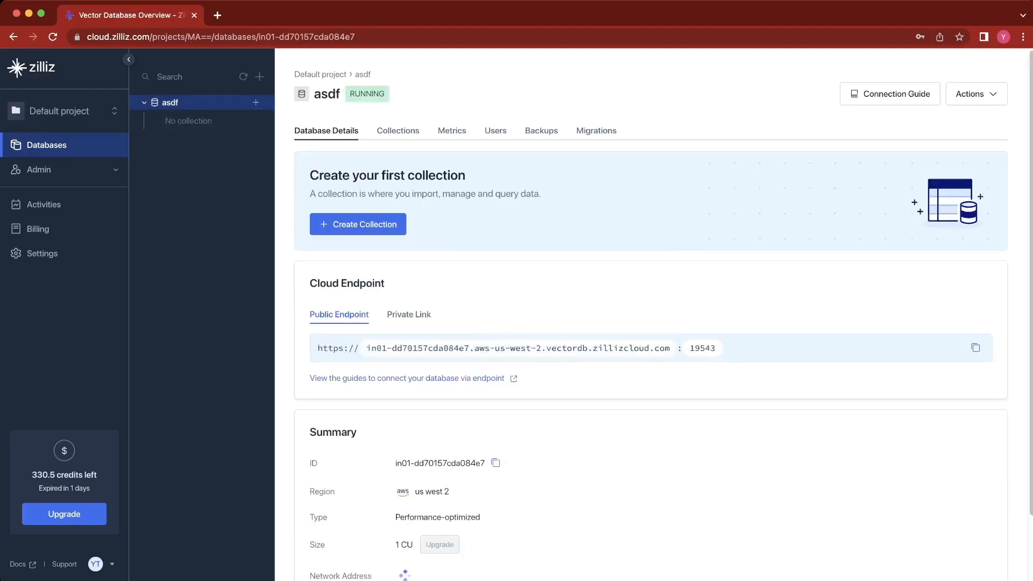
{"action": "scroll", "scroll_direction": "down", "scroll_amount": 3}
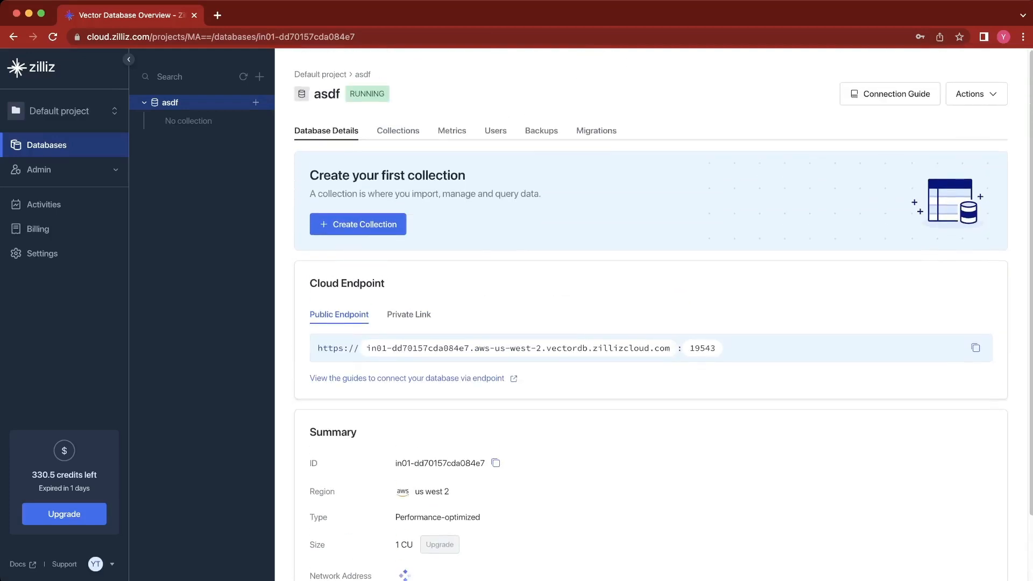
{"action": "left_click", "coordinate": [398, 130]}
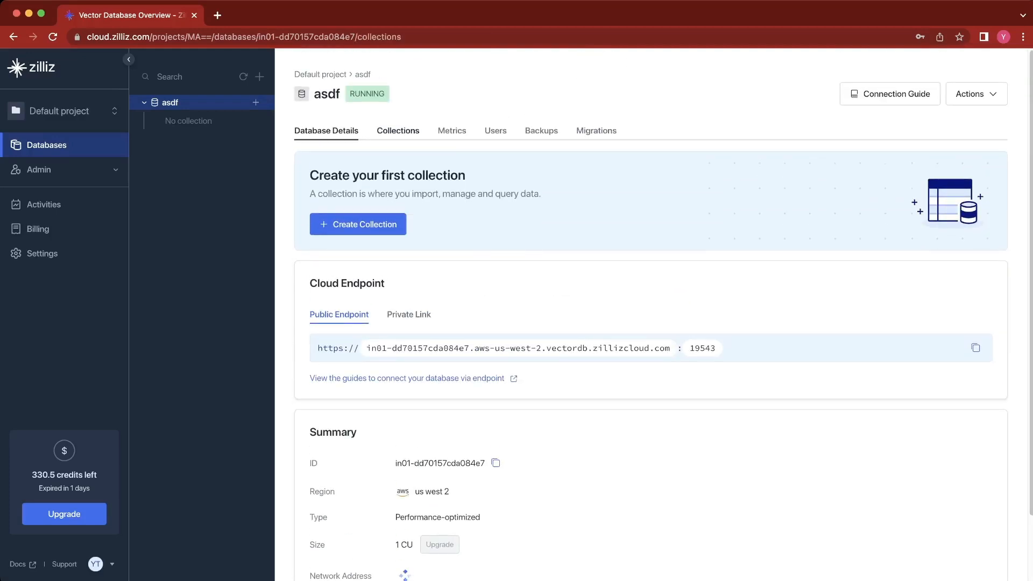
{"action": "left_click", "coordinate": [397, 131]}
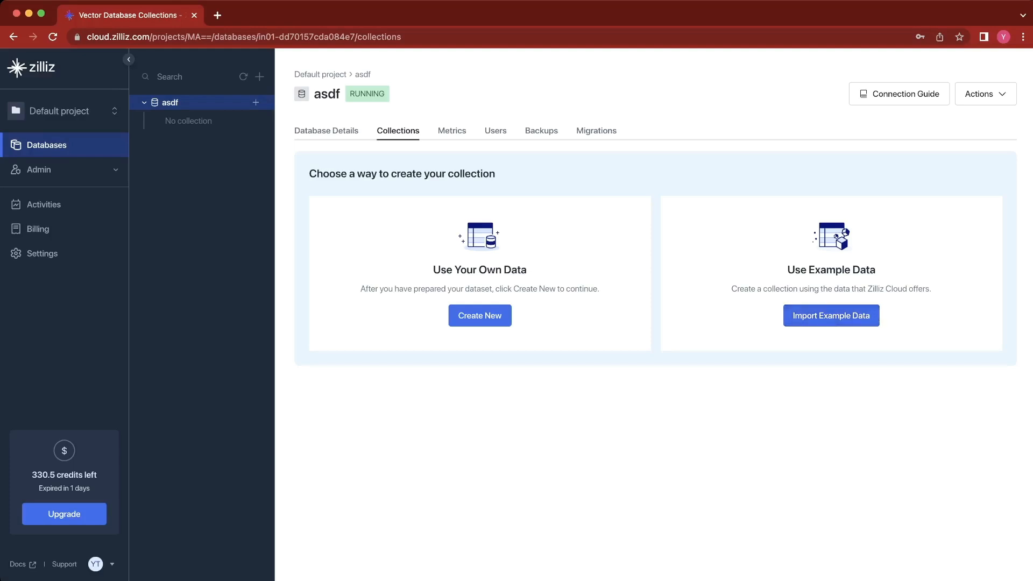
Import the medium_articles example collection and open it
{"action": "left_click", "coordinate": [831, 315]}
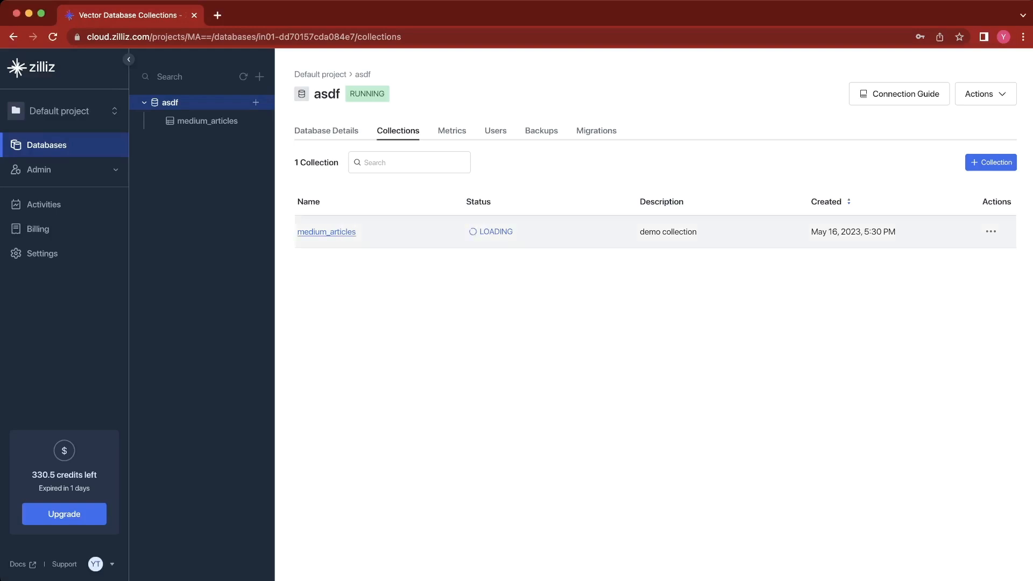
{"action": "left_click", "coordinate": [326, 232]}
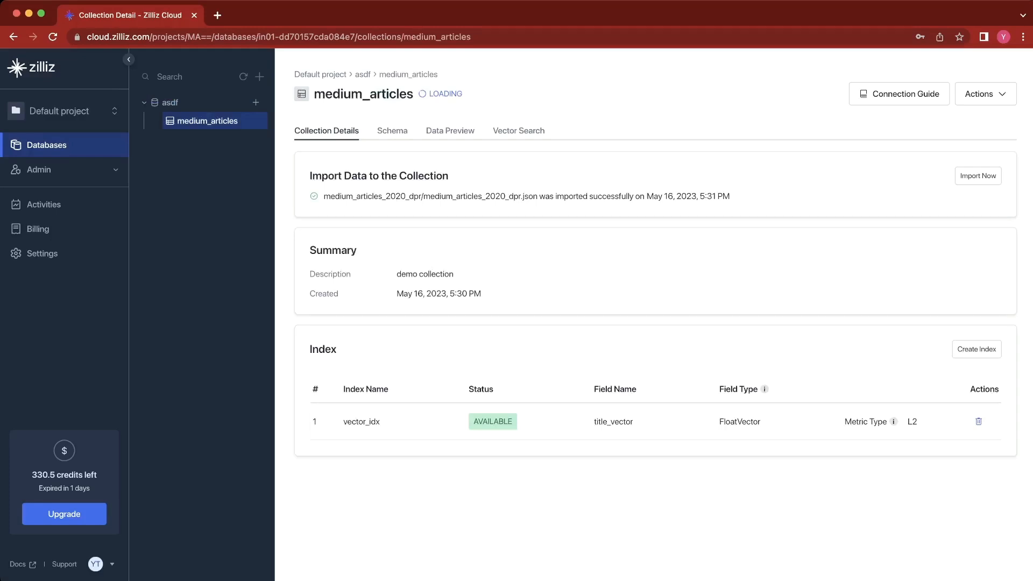
Cancel the Import Data form and show the 8-field schema with 768-dimension title_vector
{"action": "left_click", "coordinate": [978, 175]}
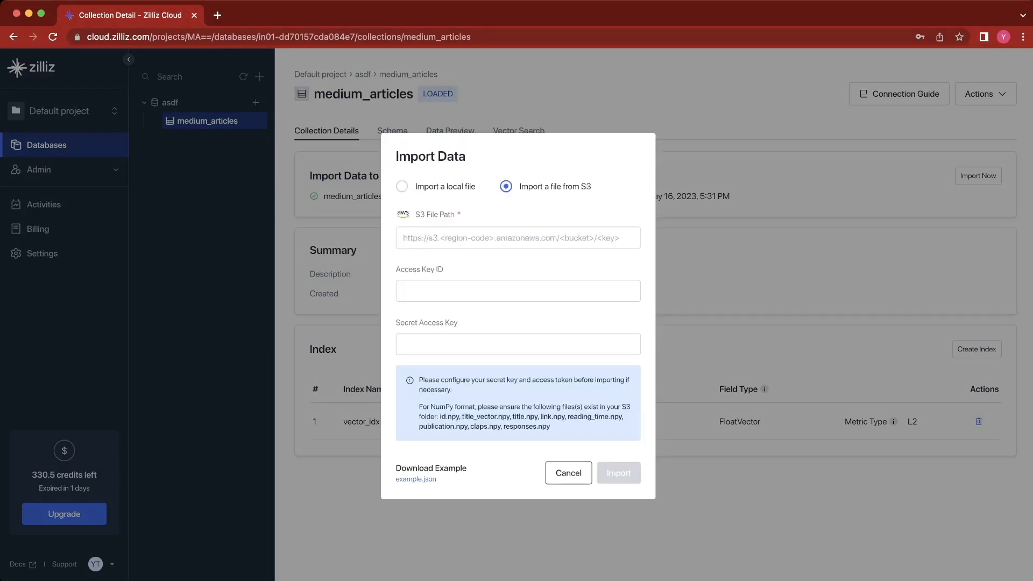
{"action": "left_click", "coordinate": [569, 473]}
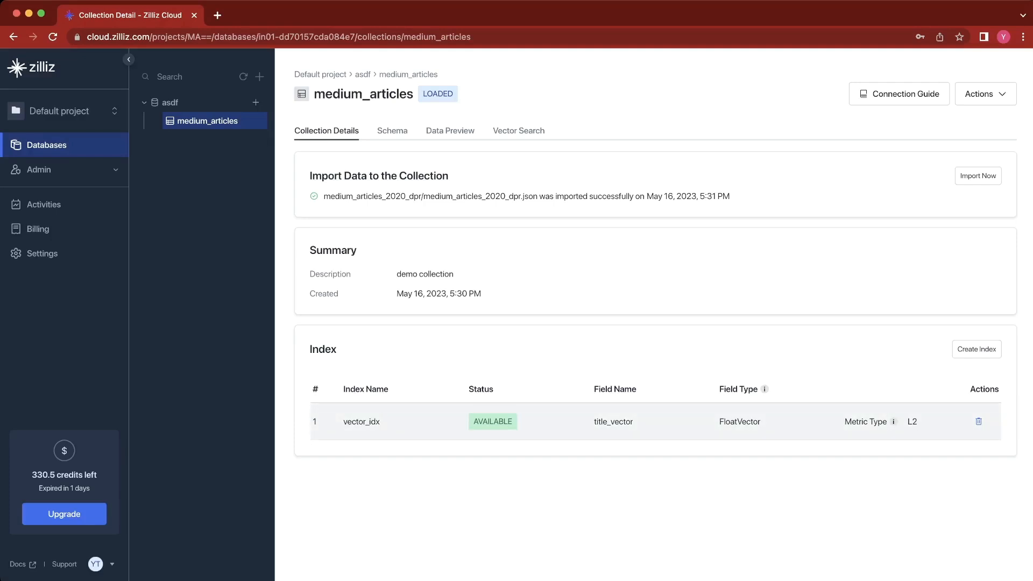
{"action": "left_click", "coordinate": [392, 130]}
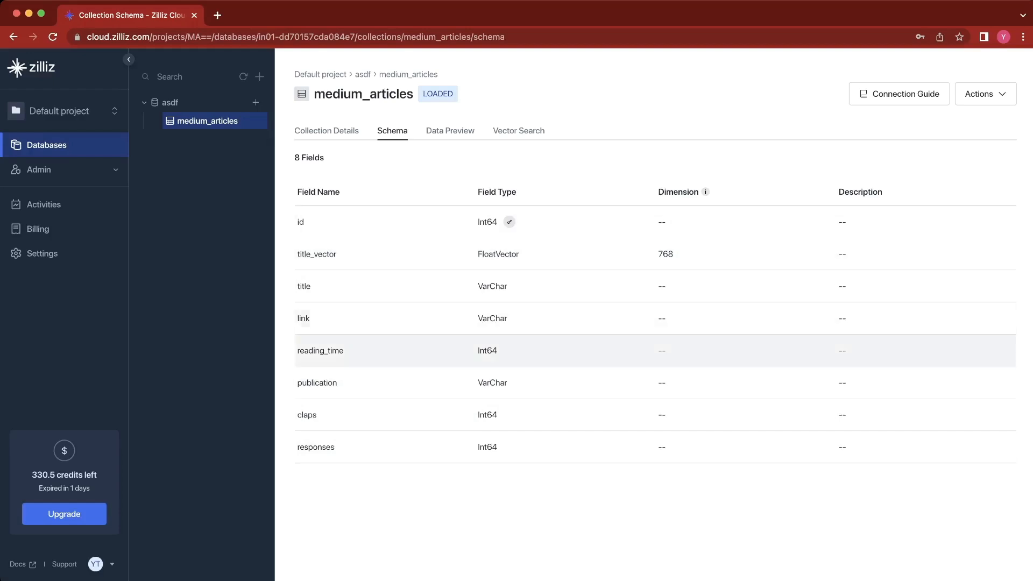
{"action": "mouse_move", "coordinate": [317, 382]}
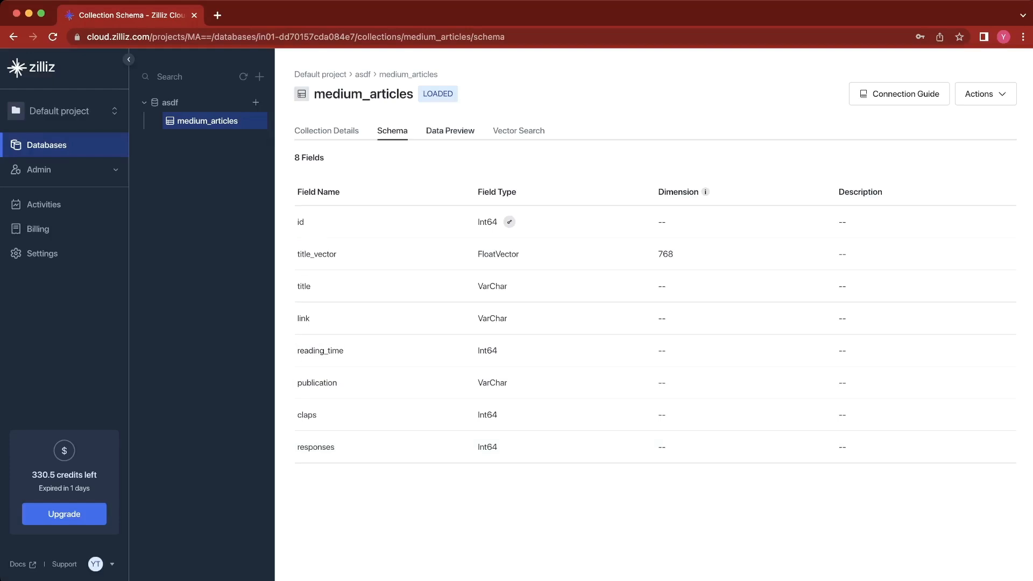
Browse the medium_articles Data Preview columns, then open the Vector Search tab
{"action": "left_click", "coordinate": [450, 130]}
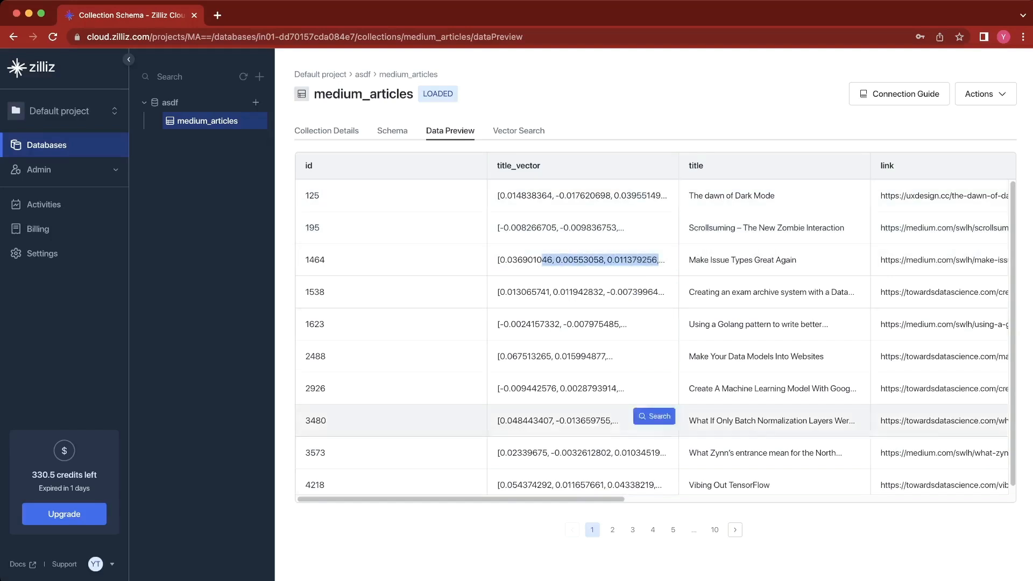
{"action": "left_click", "coordinate": [392, 131]}
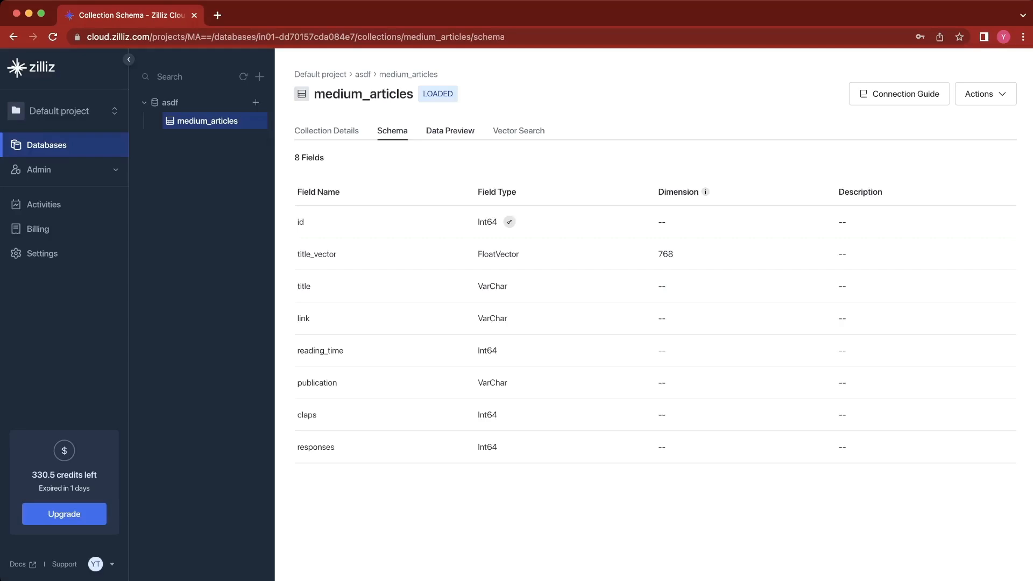
{"action": "left_click", "coordinate": [450, 131]}
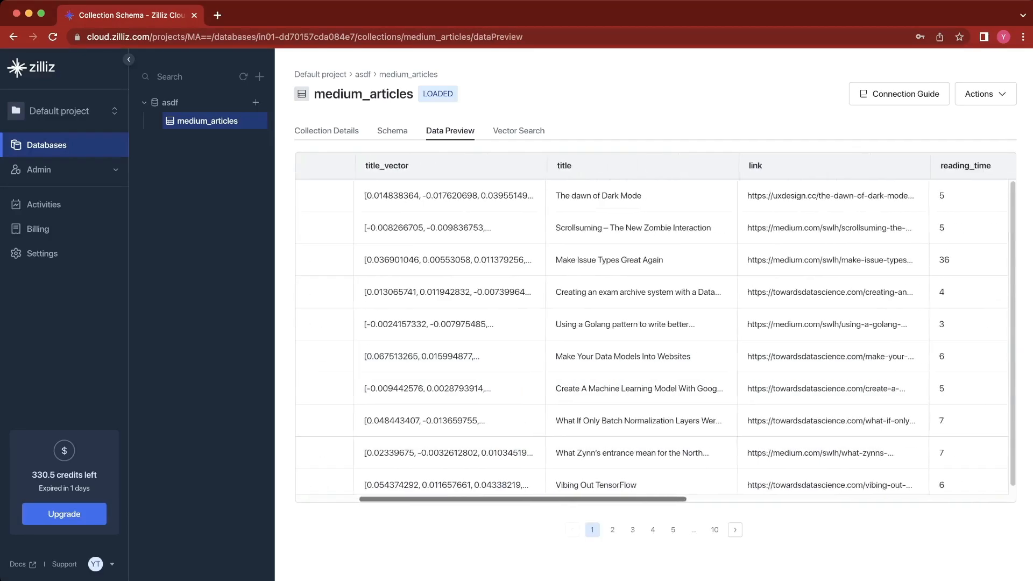
{"action": "scroll", "scroll_direction": "right", "scroll_amount": 3}
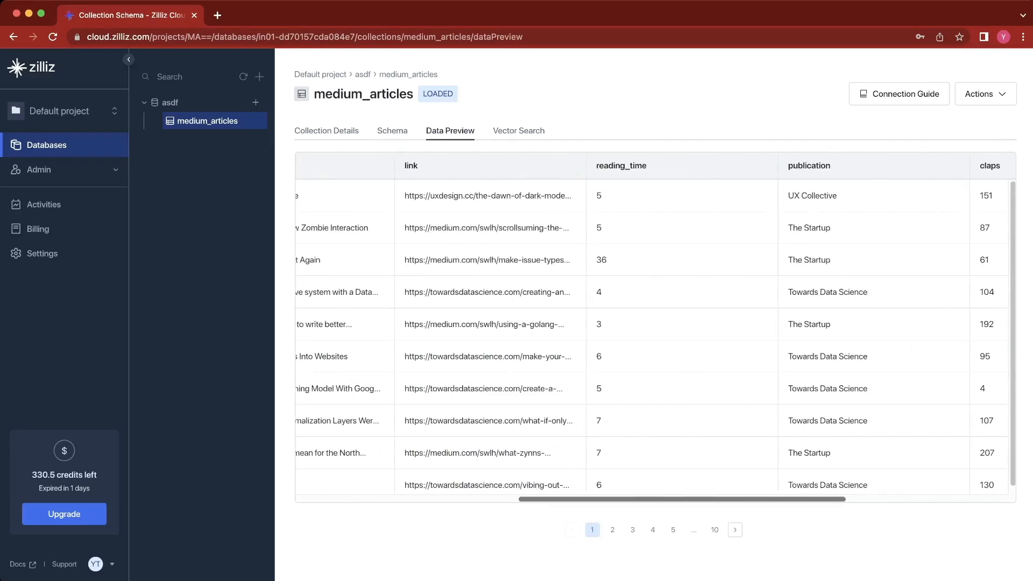
{"action": "scroll", "scroll_direction": "right", "scroll_amount": 3}
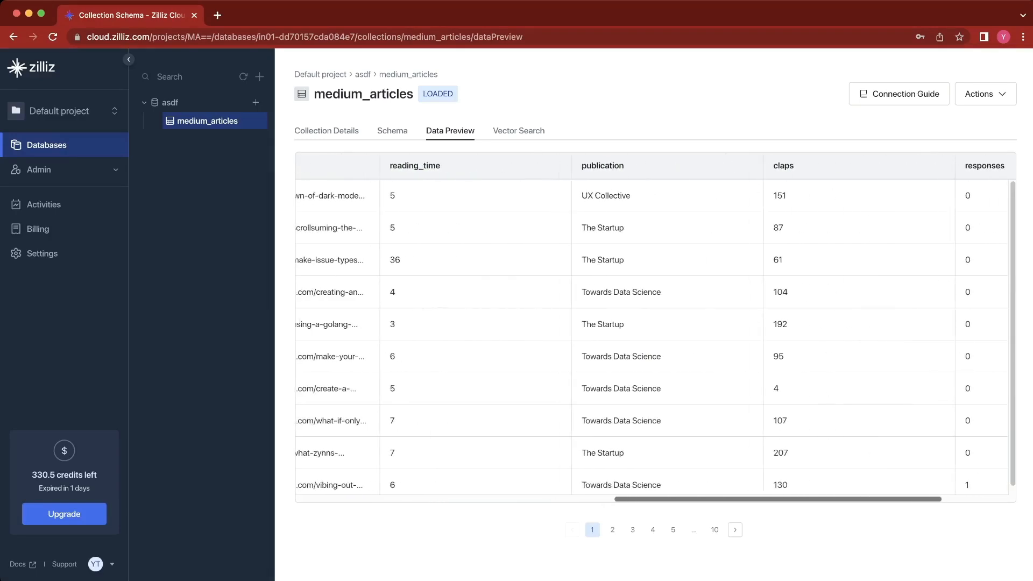
{"action": "scroll", "scroll_direction": "left", "scroll_amount": 3}
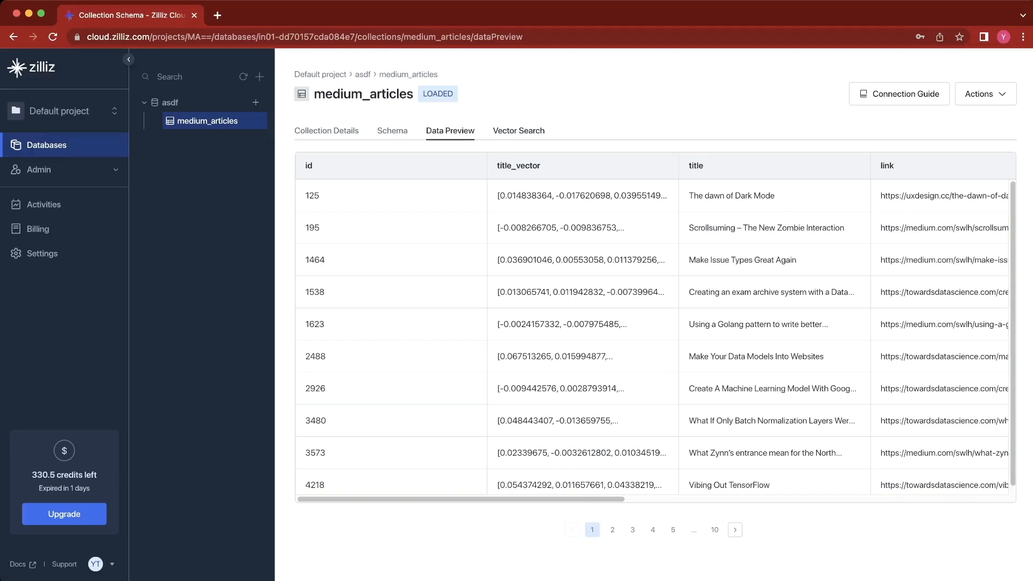
{"action": "left_click", "coordinate": [519, 130]}
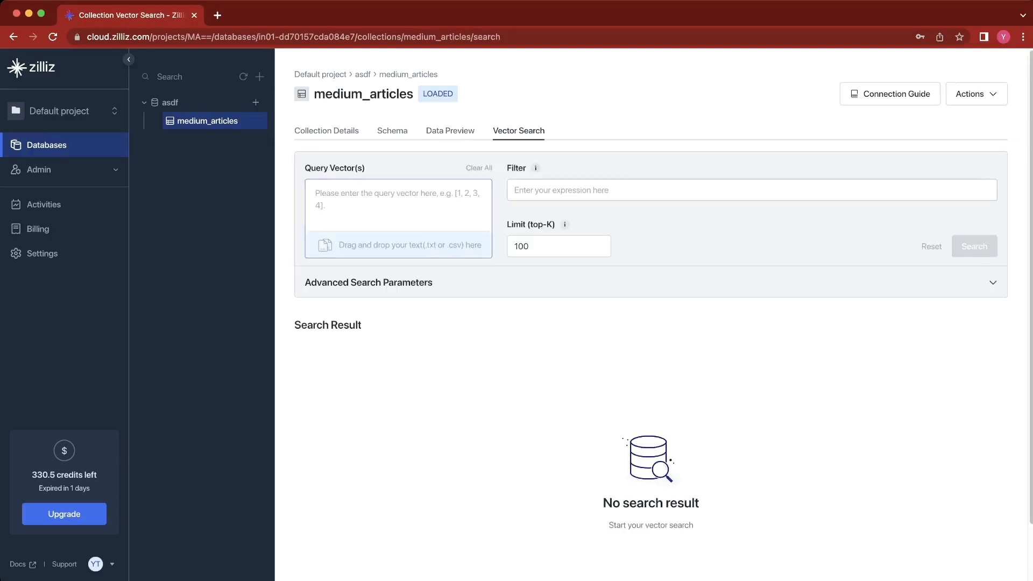
Search with the example title vector and limit 5, returning id 1623 first
{"action": "left_click", "coordinate": [398, 206]}
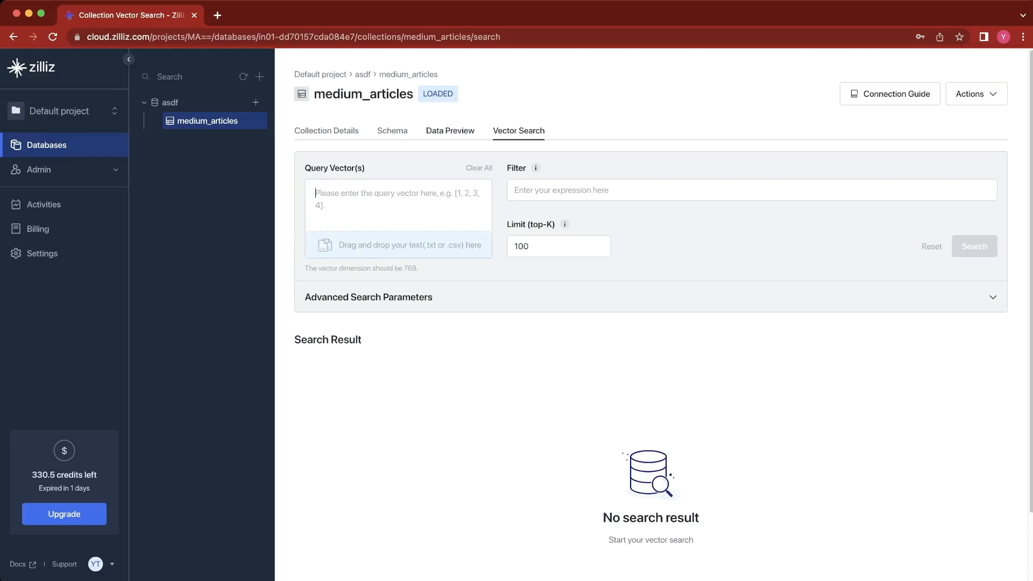
{"action": "left_click", "coordinate": [450, 130]}
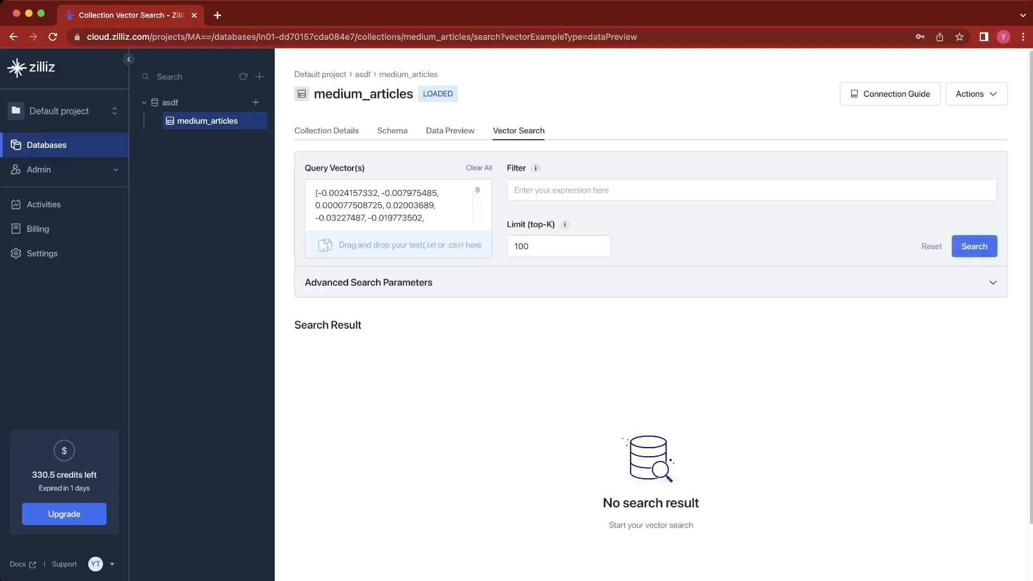
{"action": "left_click", "coordinate": [559, 246]}
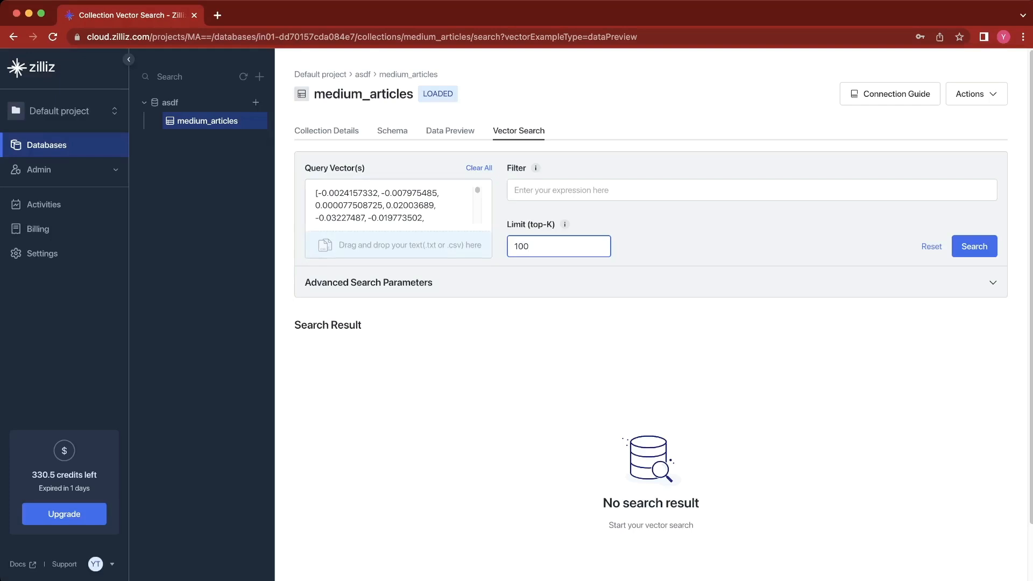
{"action": "type", "text": "5"}
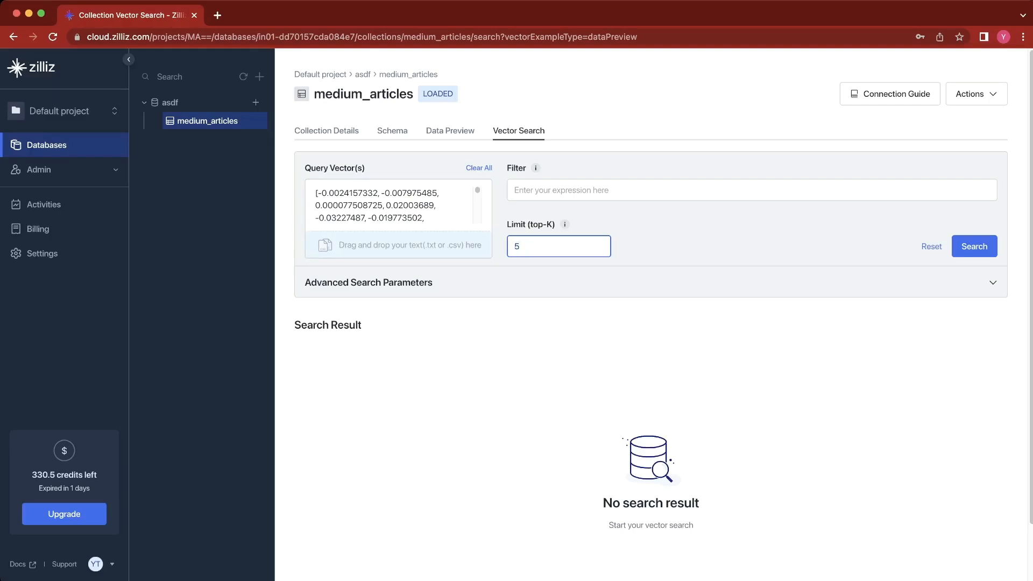
{"action": "left_click", "coordinate": [974, 246]}
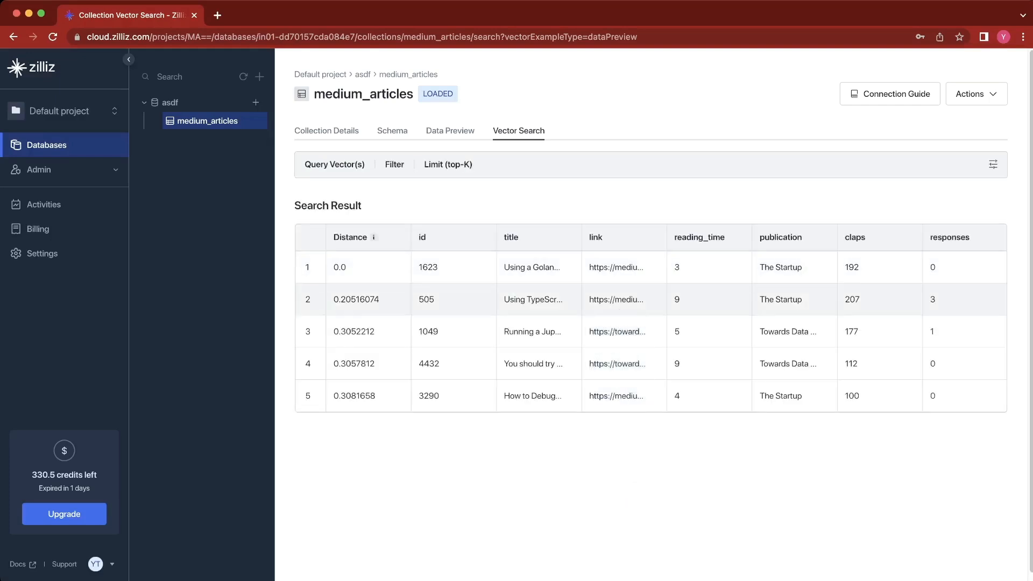
{"action": "mouse_move", "coordinate": [532, 267]}
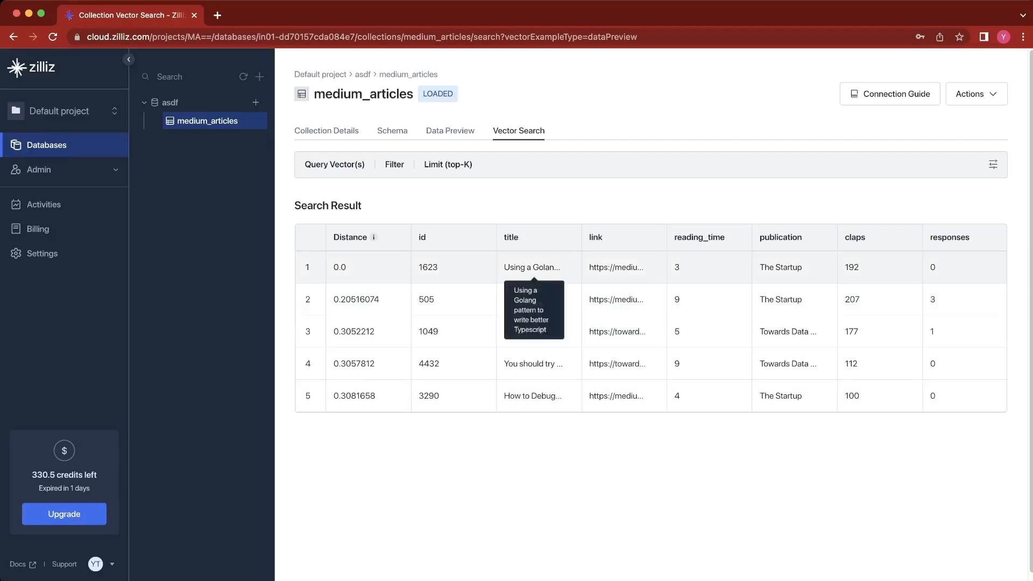
{"action": "mouse_move", "coordinate": [533, 300]}
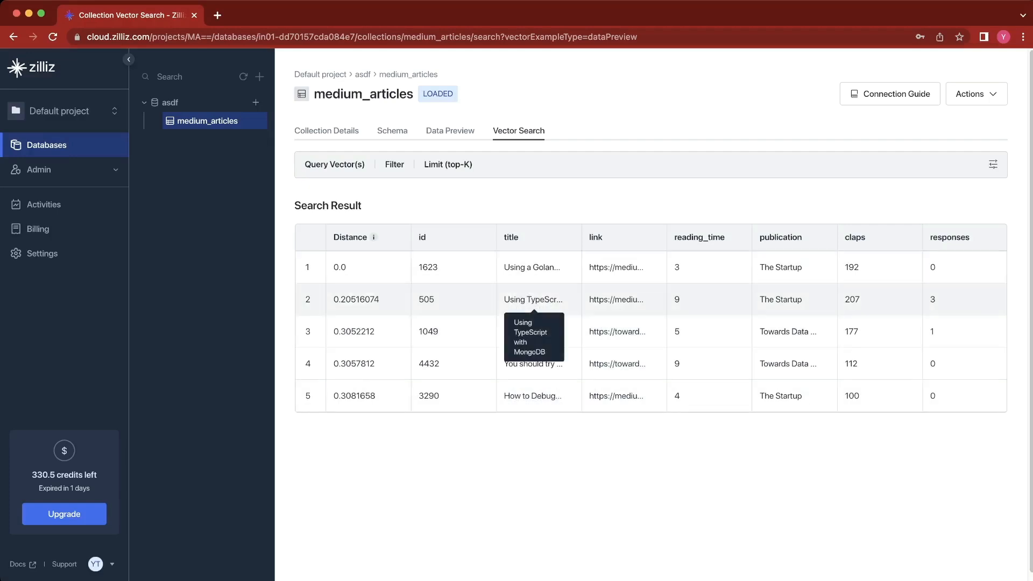
{"action": "mouse_move", "coordinate": [532, 332]}
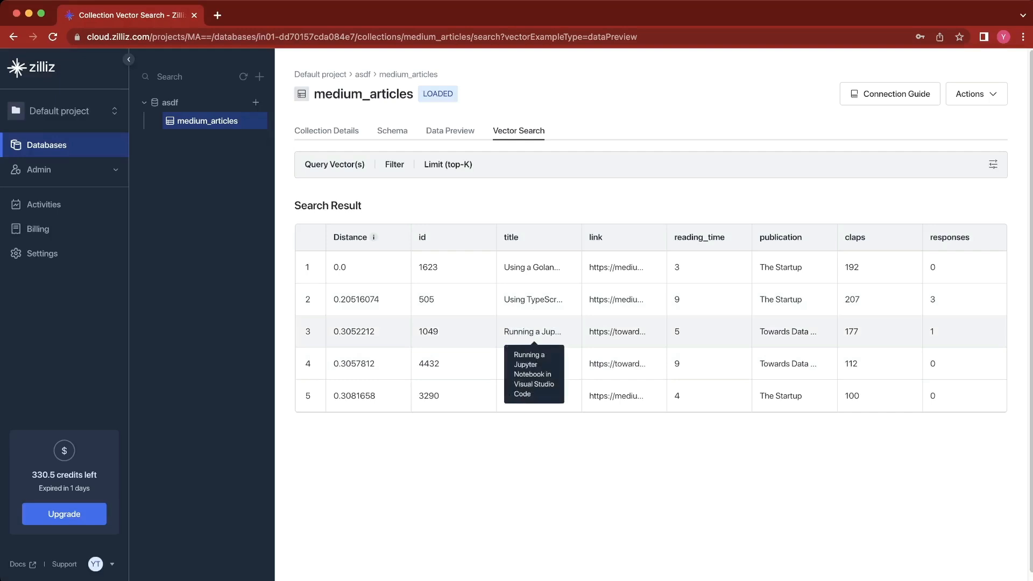
{"action": "mouse_move", "coordinate": [533, 364]}
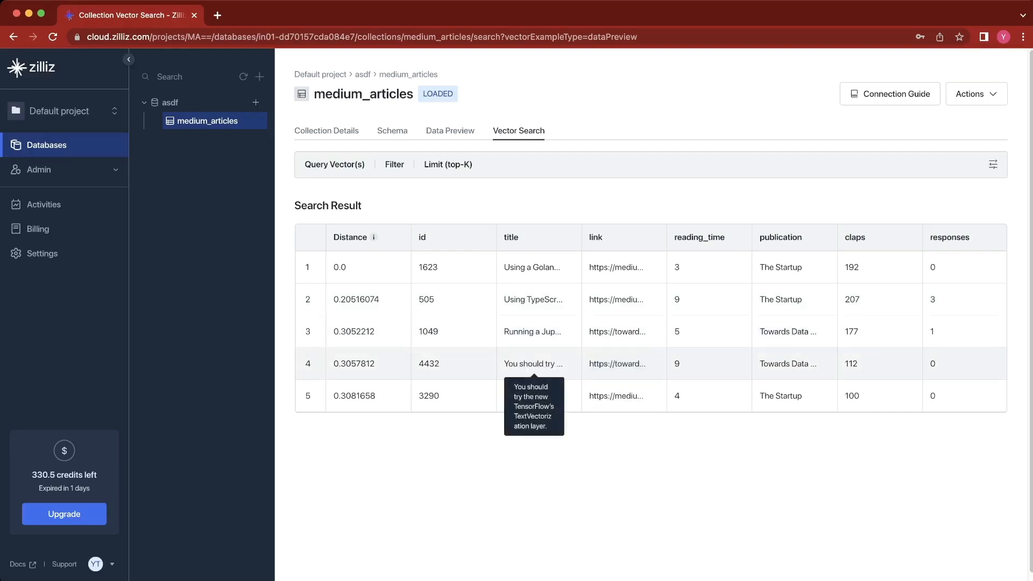
{"action": "mouse_move", "coordinate": [532, 396]}
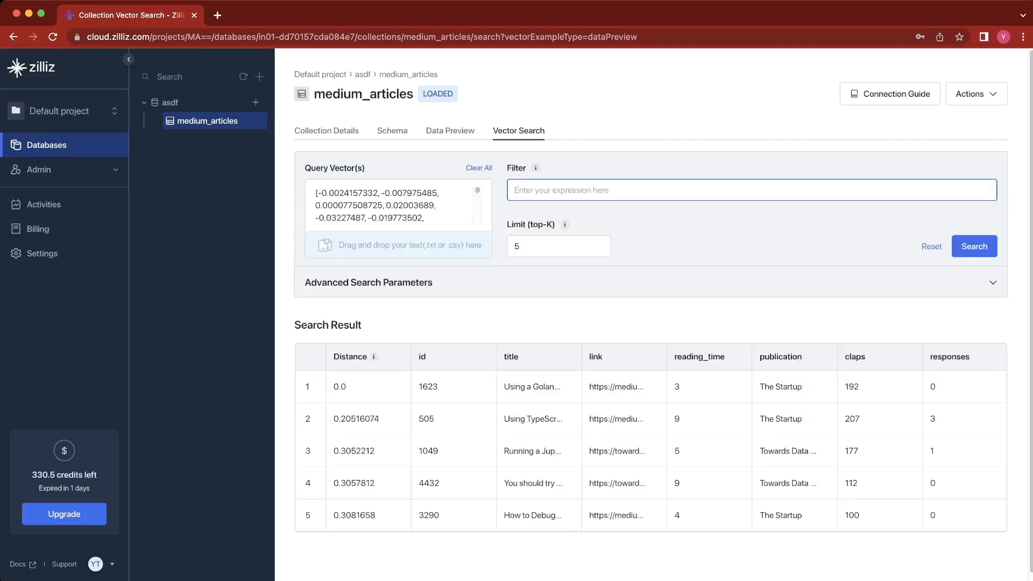
Filter by publication == "Towards Data Science" and rerun the search
{"action": "type", "text": "publication == \"Towards Data Science\""}
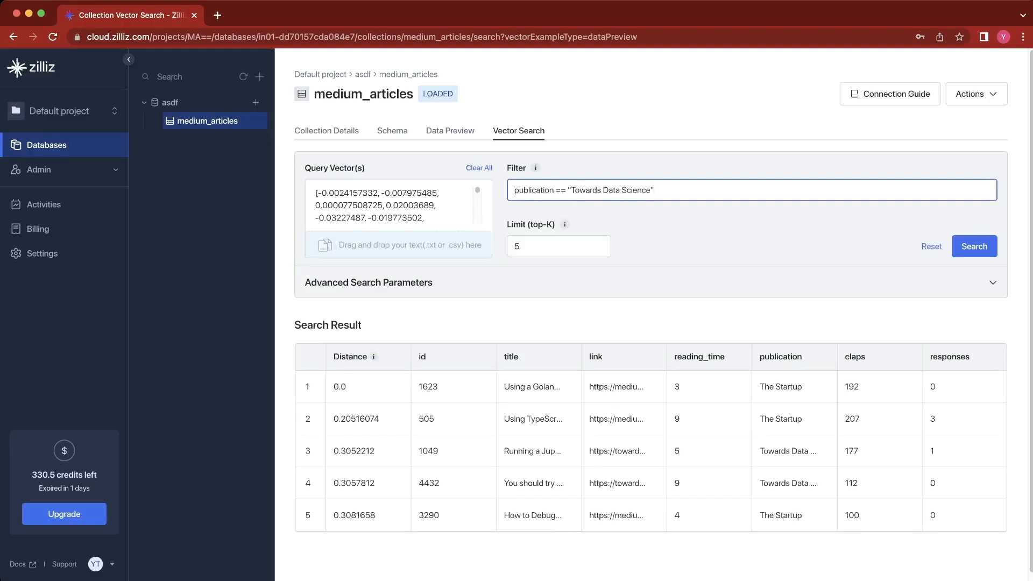
{"action": "left_click", "coordinate": [974, 246]}
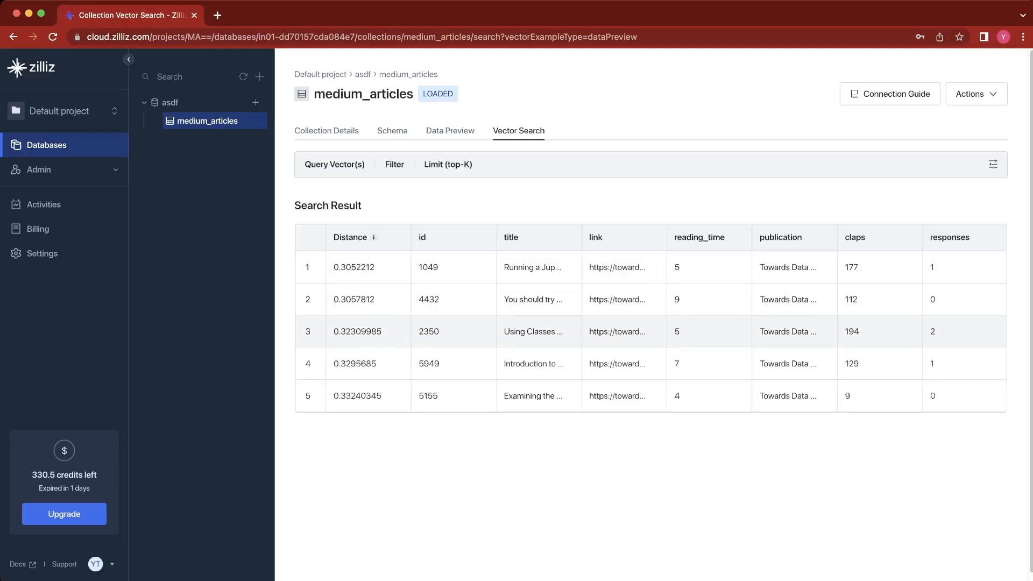
{"action": "mouse_move", "coordinate": [534, 299]}
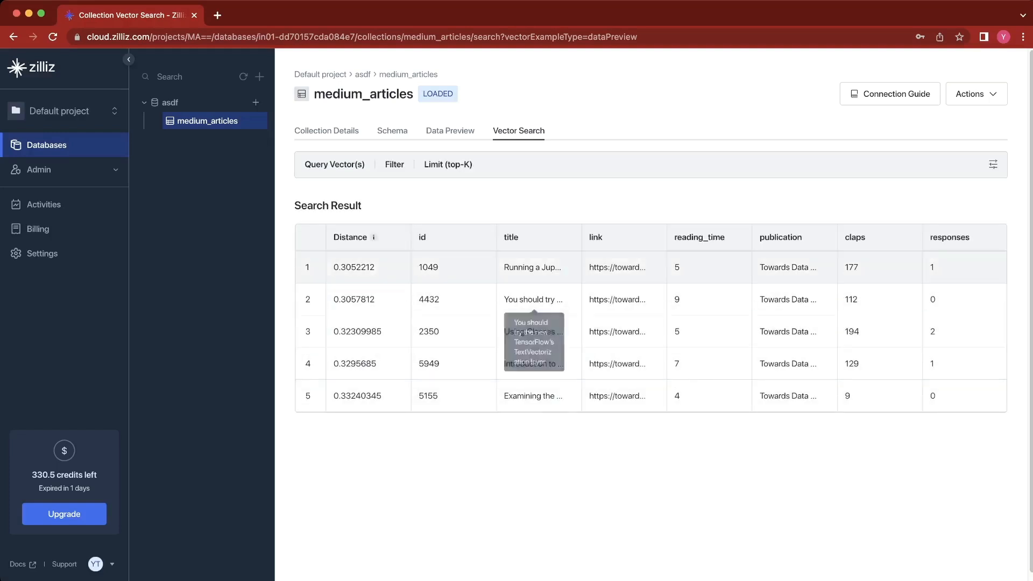